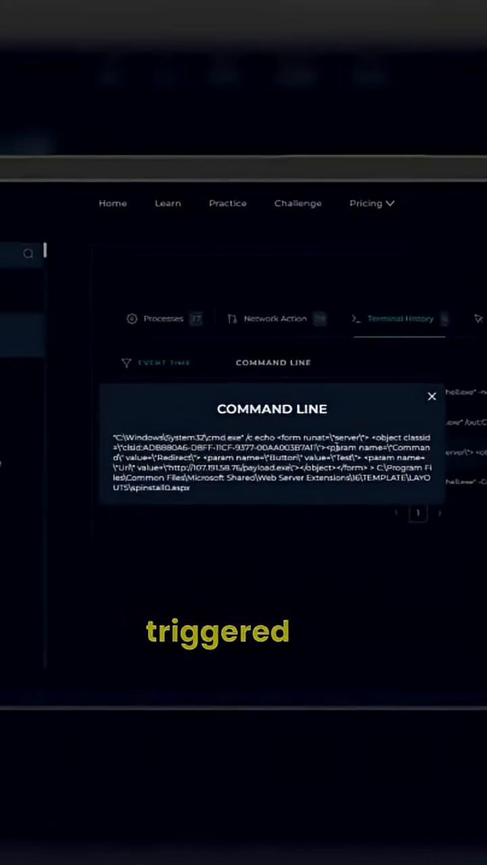
View the full cmd.exe command line that echoes the WebShell into spinstall0.aspx
left_click_drag(177, 468, 233, 468)
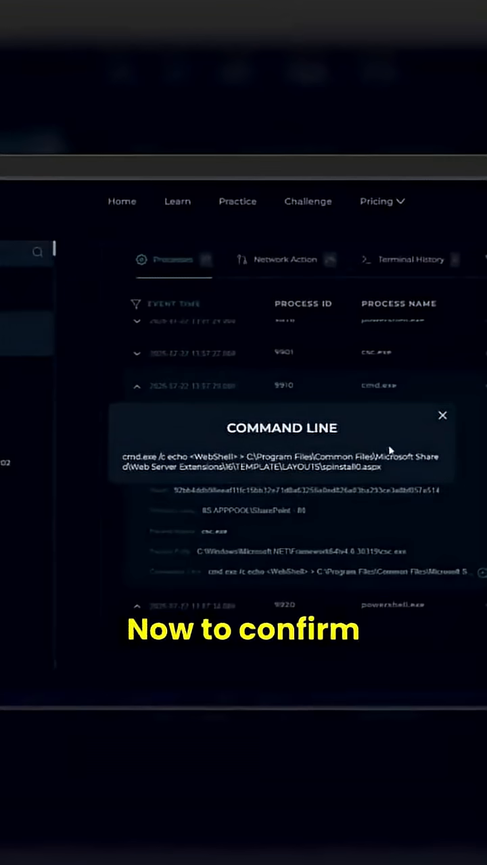
mouse_move(443, 417)
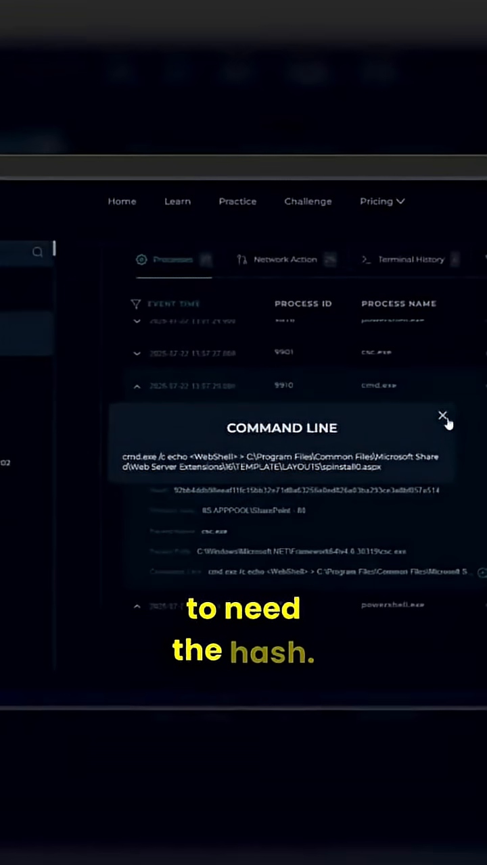
Copy the hash value of the cmd.exe process that wrote the web shell
left_click(444, 415)
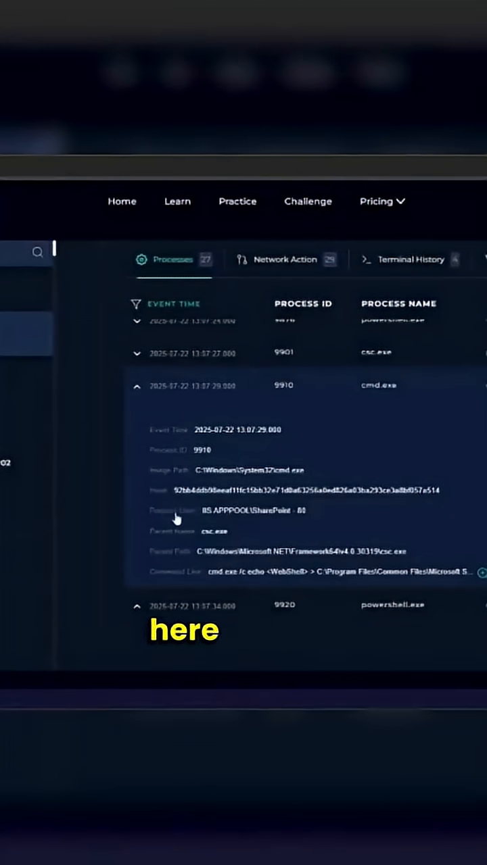
left_click_drag(174, 489, 304, 489)
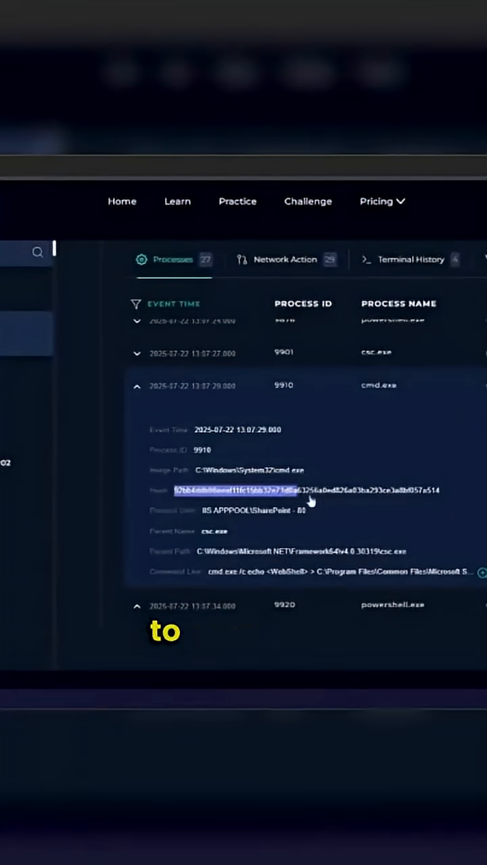
right_click(309, 489)
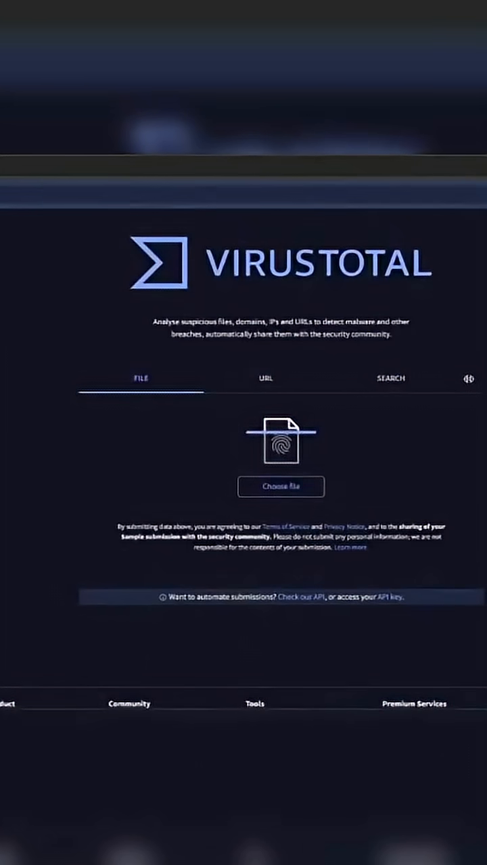
Search VirusTotal for the copied cmd.exe process hash
left_click(389, 378)
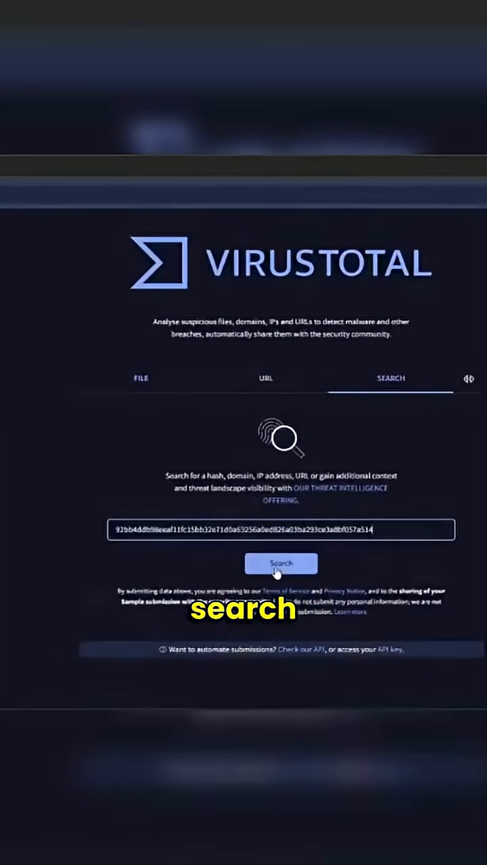
left_click(280, 564)
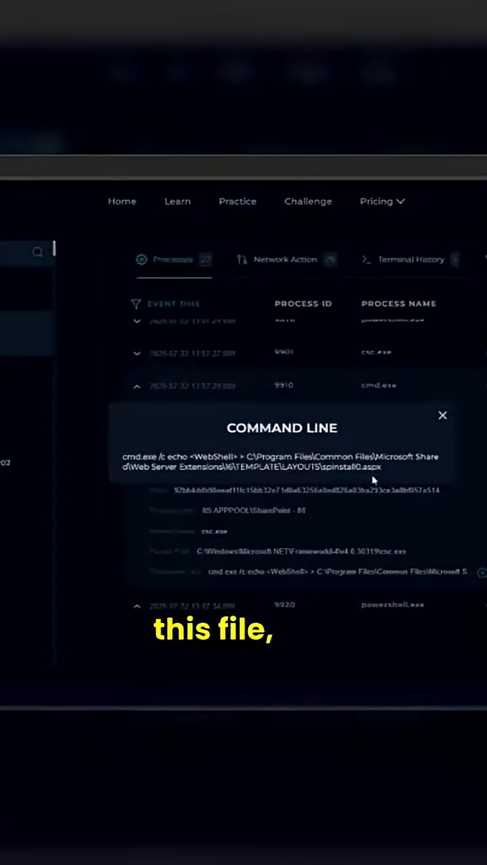
Return to the expanded cmd.exe row showing its hash and parent csc.exe
left_click(442, 415)
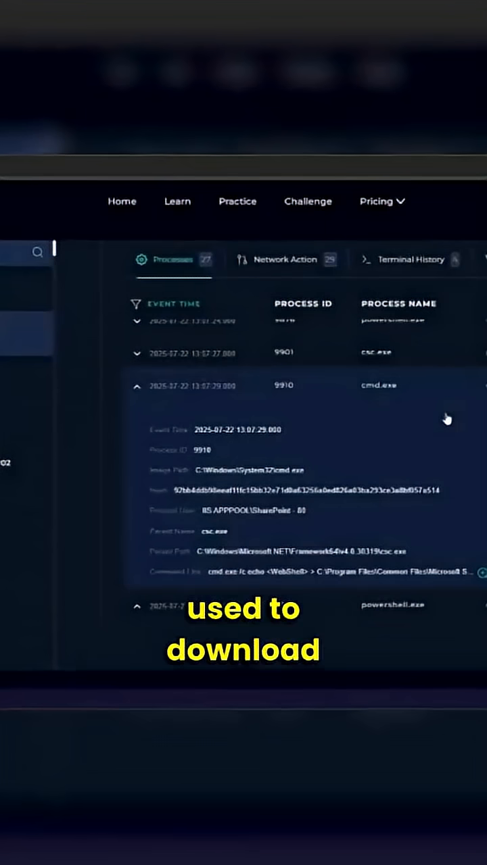